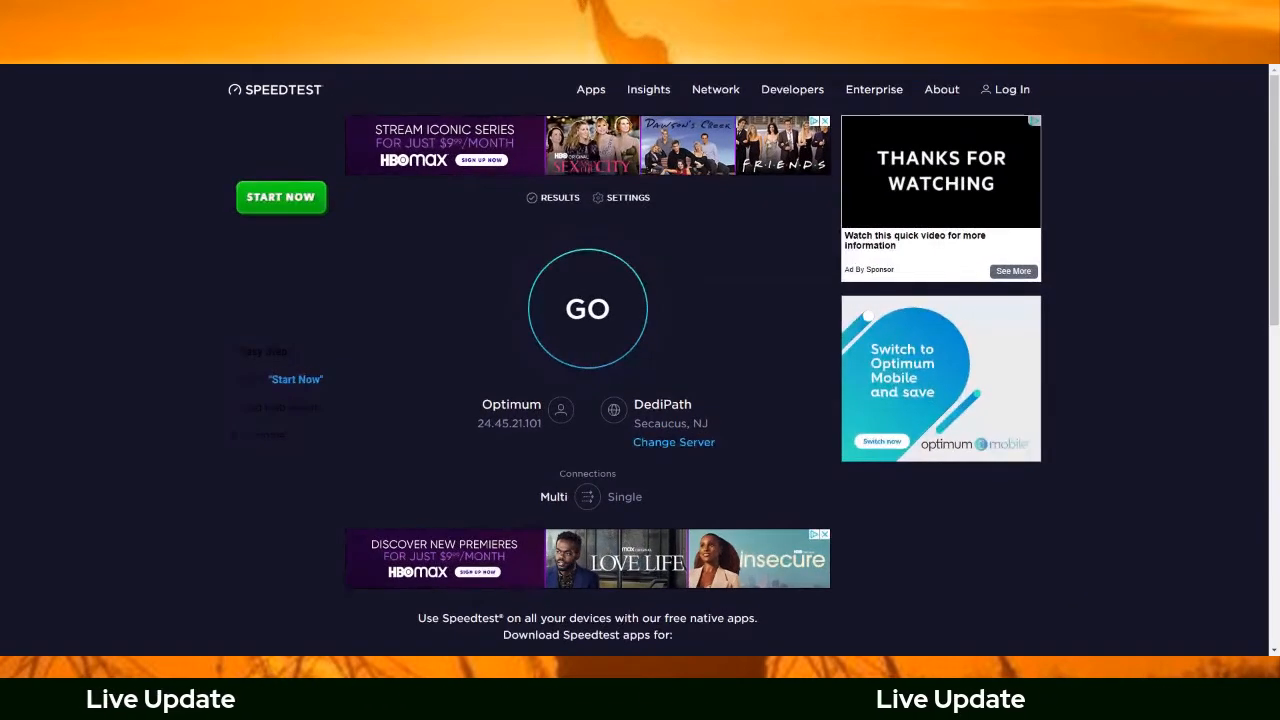
Start a speed test against DediPath Secaucus and wait for 116.21 Mbps down, 1.09 Mbps up
{"action": "left_click", "coordinate": [587, 308]}
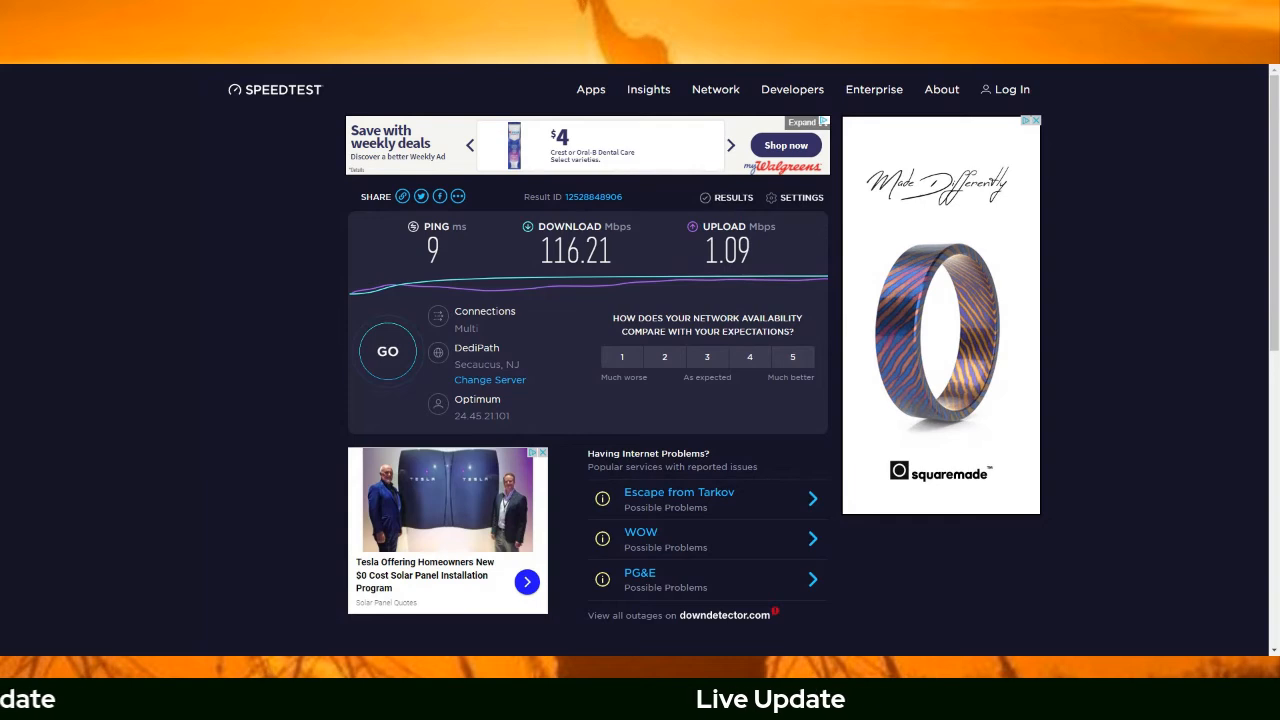
Rerun the speed test from the results page and watch the upload measurement begin
{"action": "left_click", "coordinate": [388, 351]}
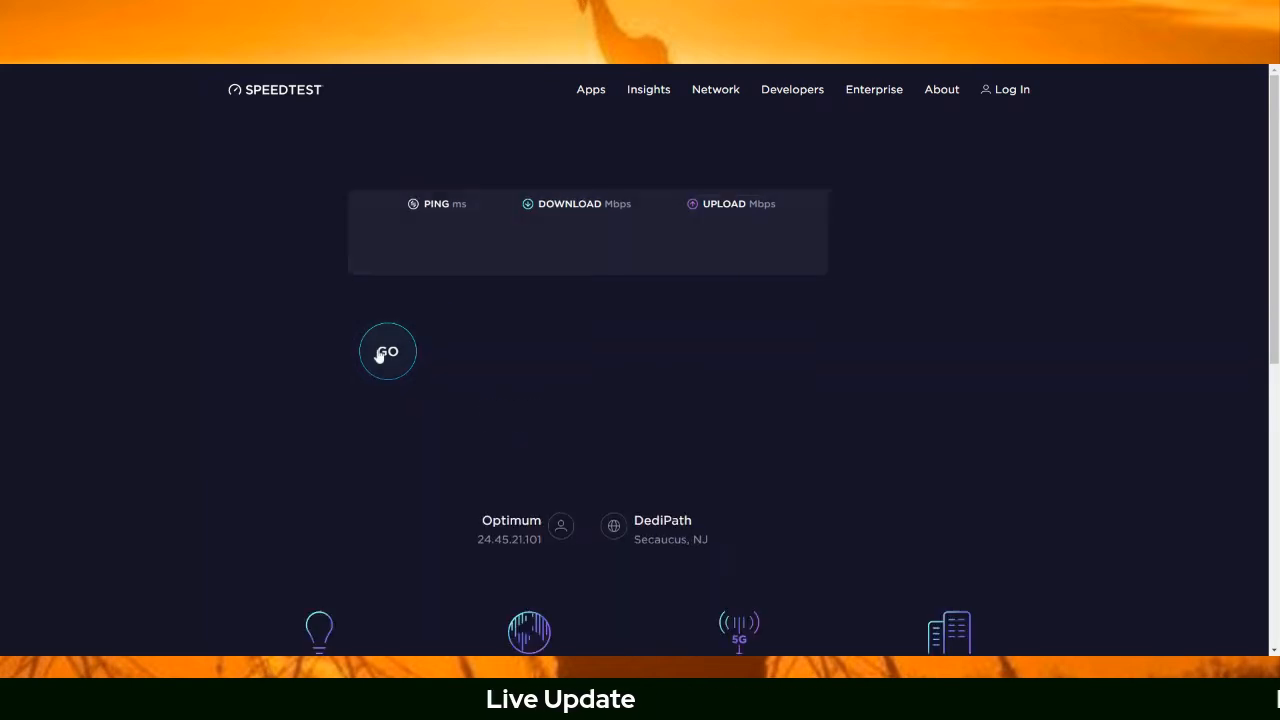
{"action": "left_click", "coordinate": [387, 351]}
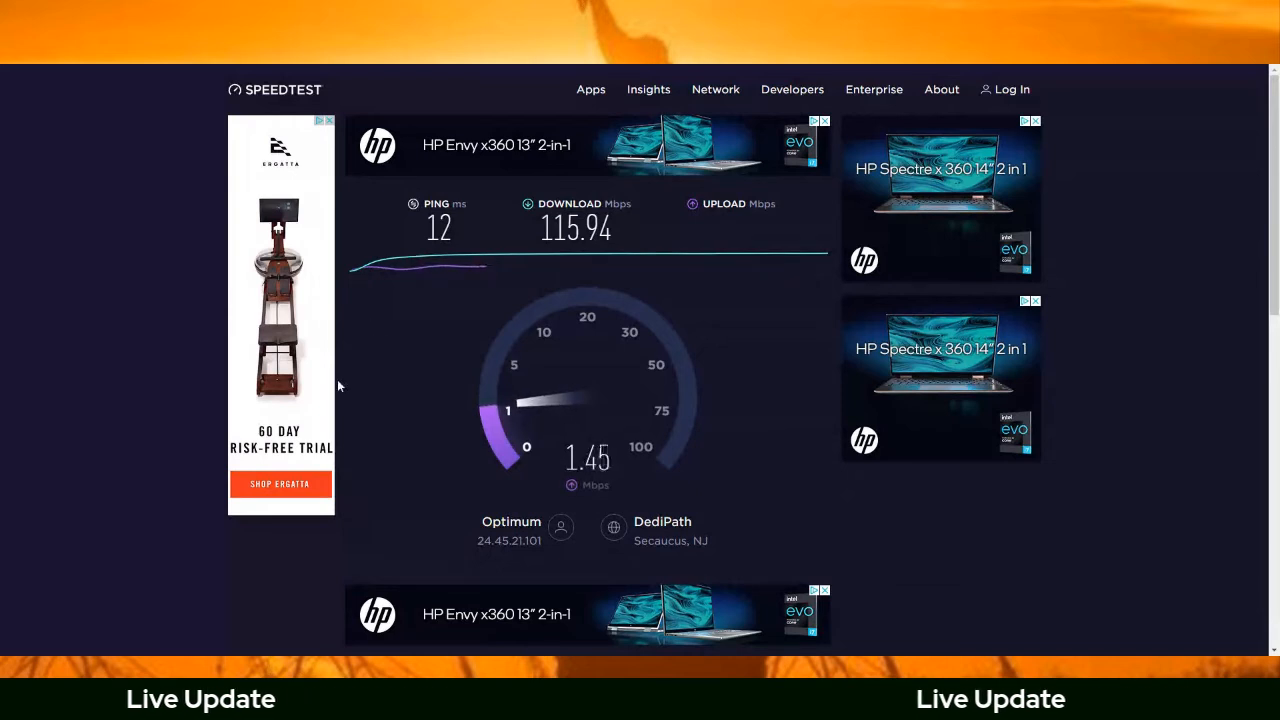
{"action": "mouse_move", "coordinate": [988, 551]}
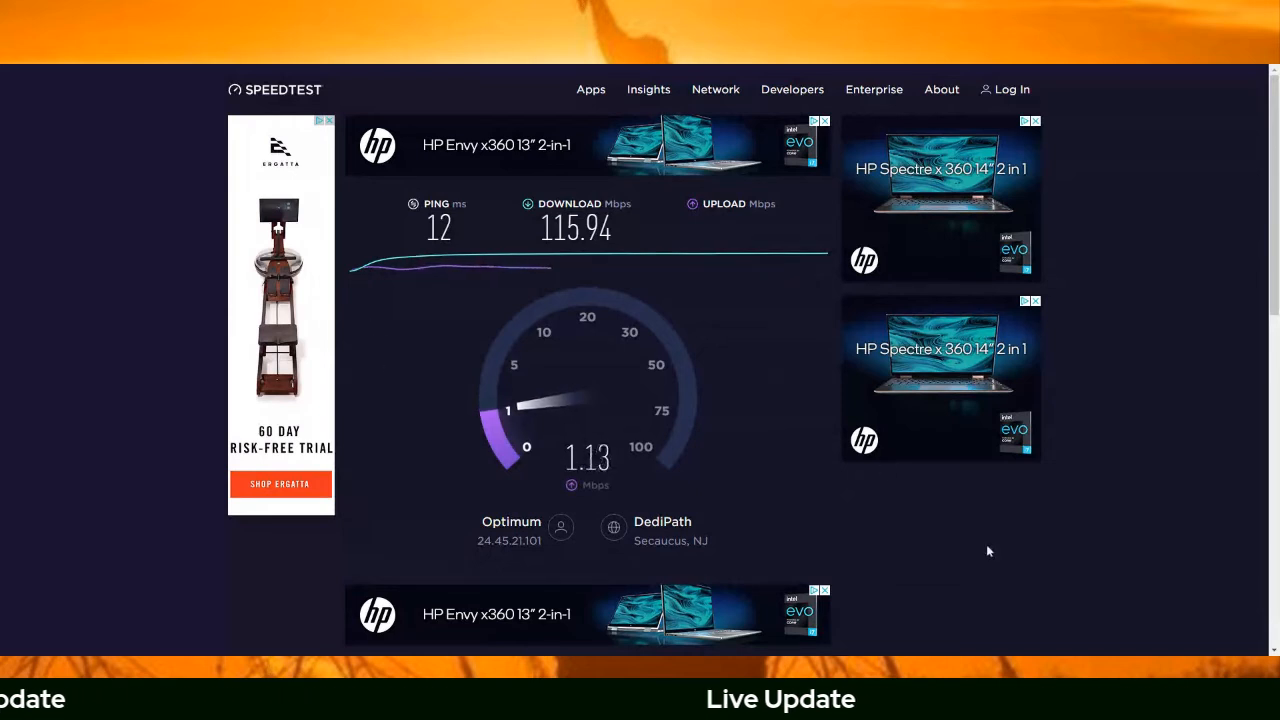